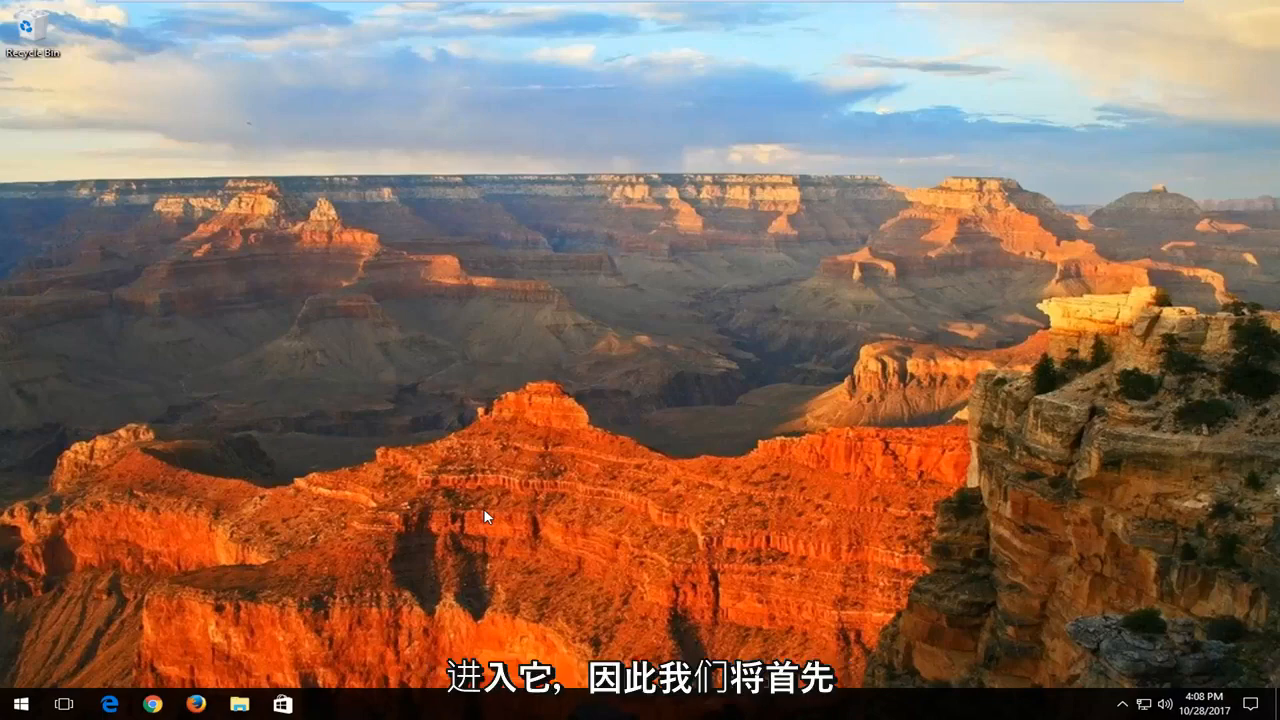
# Search the Start menu for "services" to find the Services desktop app
pyautogui.click(16, 704)
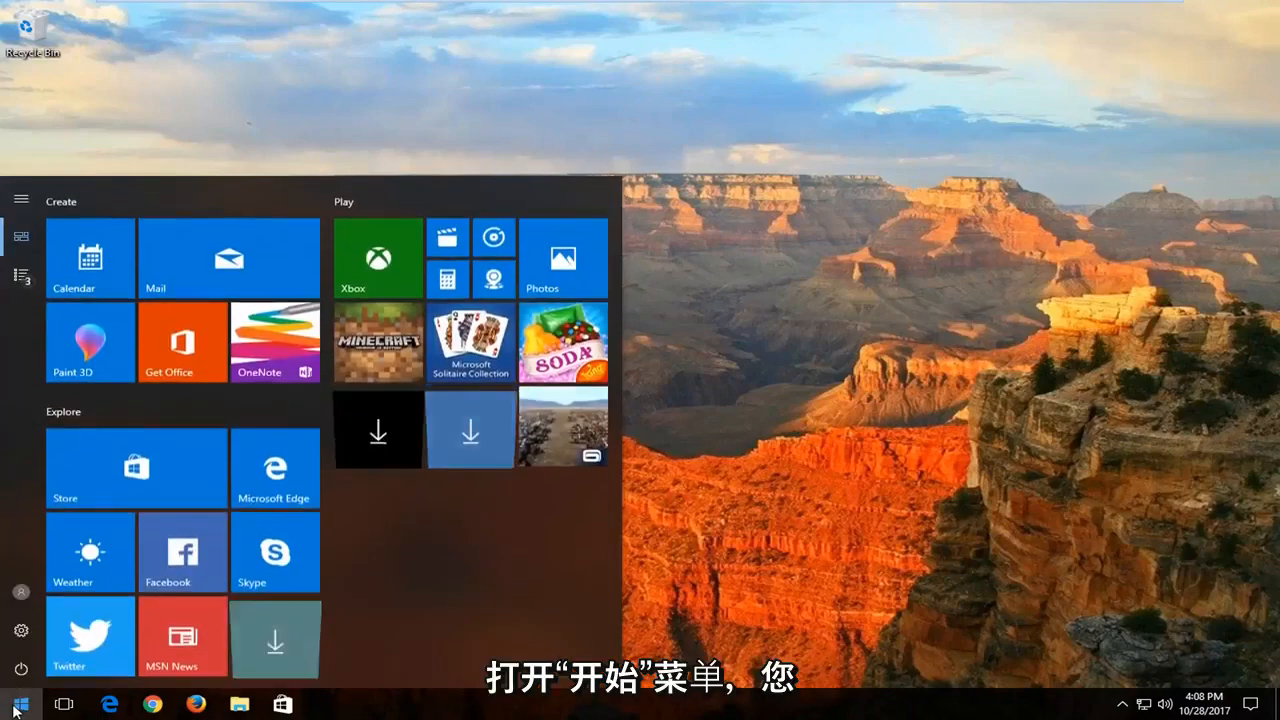
pyautogui.click(14, 704)
pyautogui.write('services')
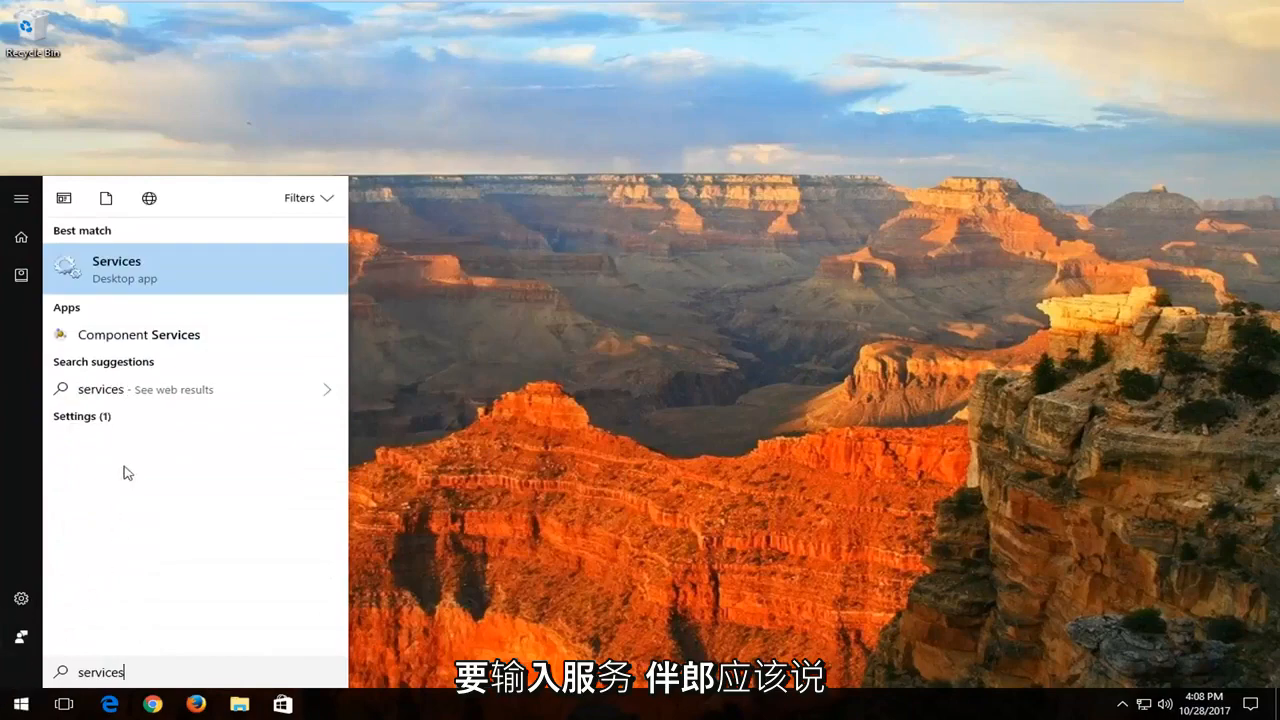
pyautogui.moveTo(156, 284)
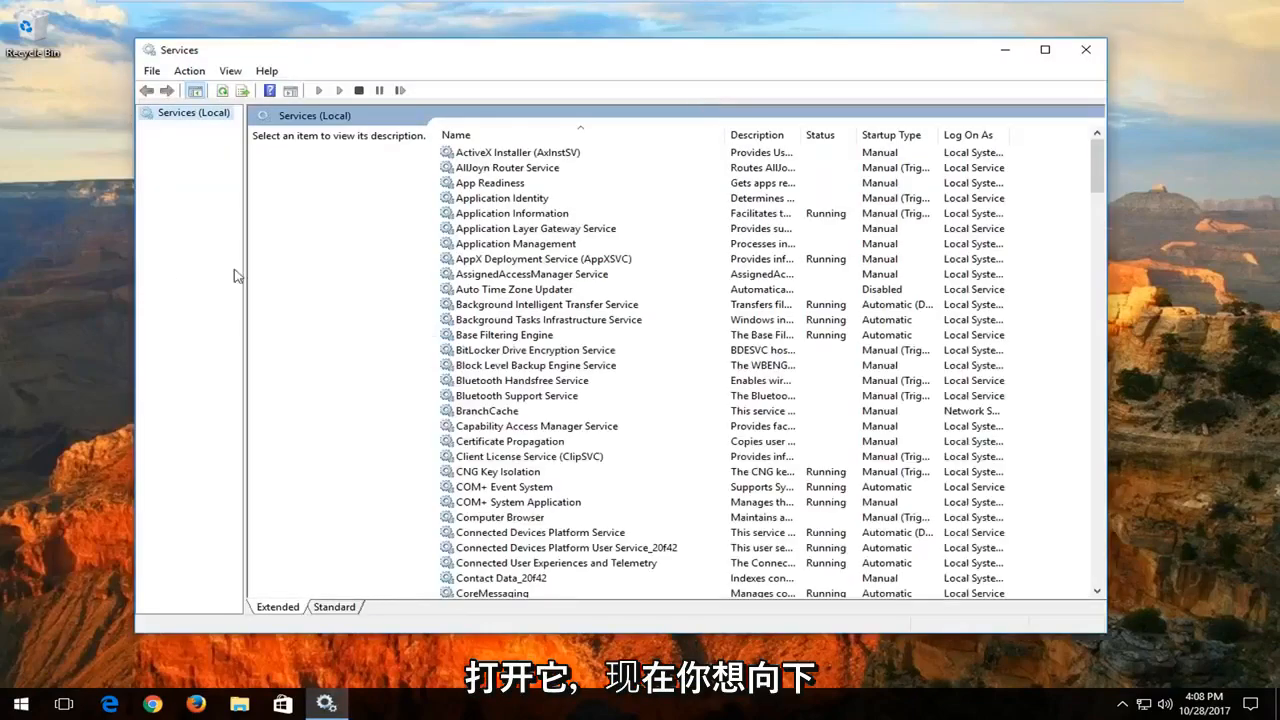
# Locate the disabled Windows Update service in the list and bring up its actions
pyautogui.scroll(-3)
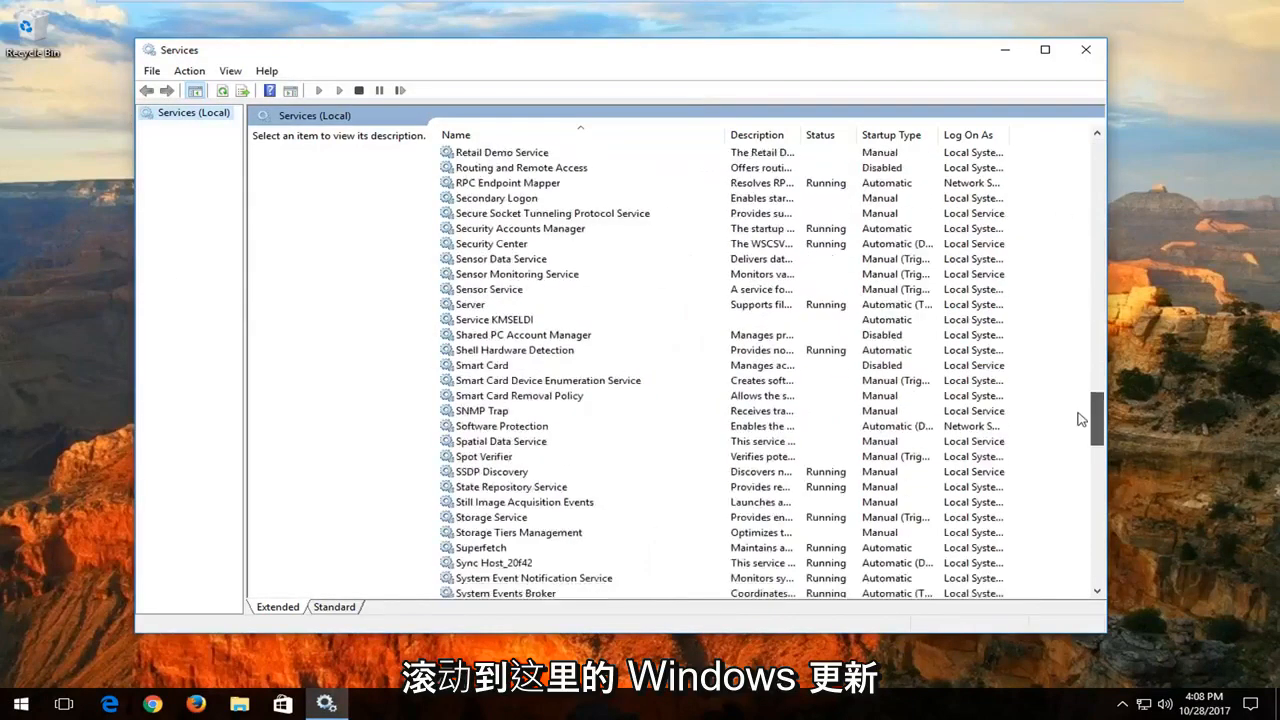
pyautogui.scroll(-3)
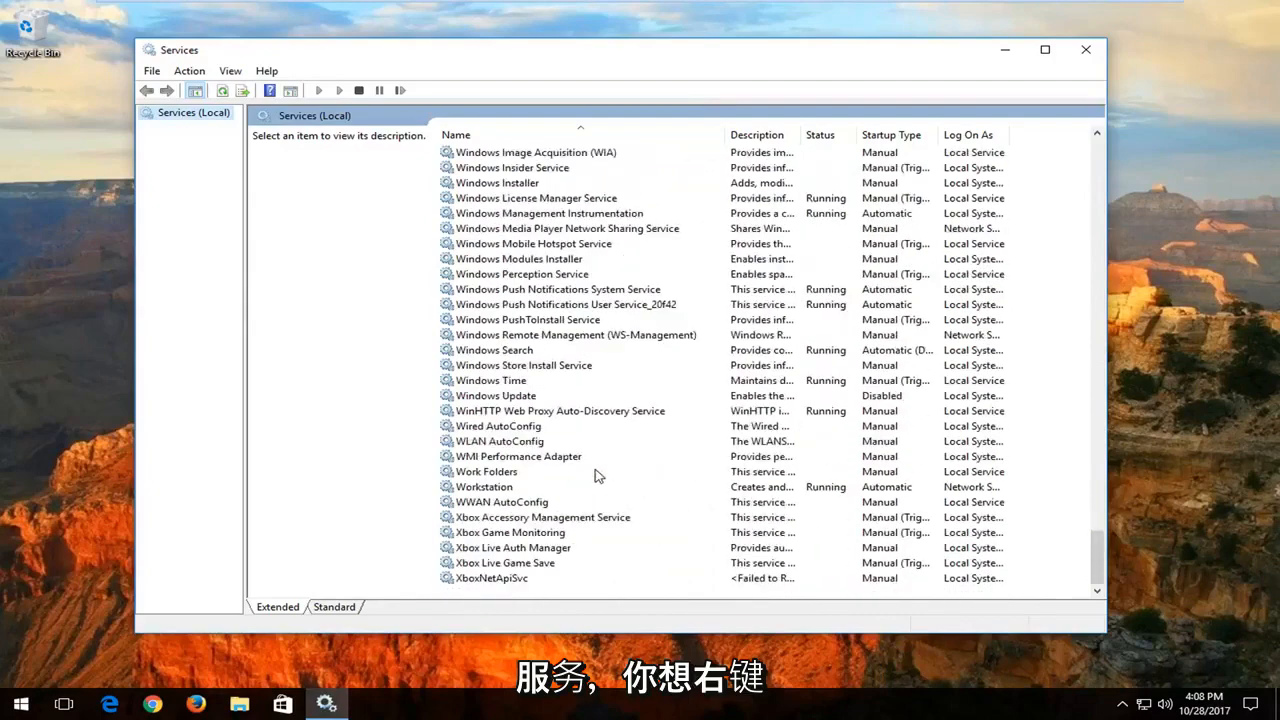
pyautogui.click(496, 396)
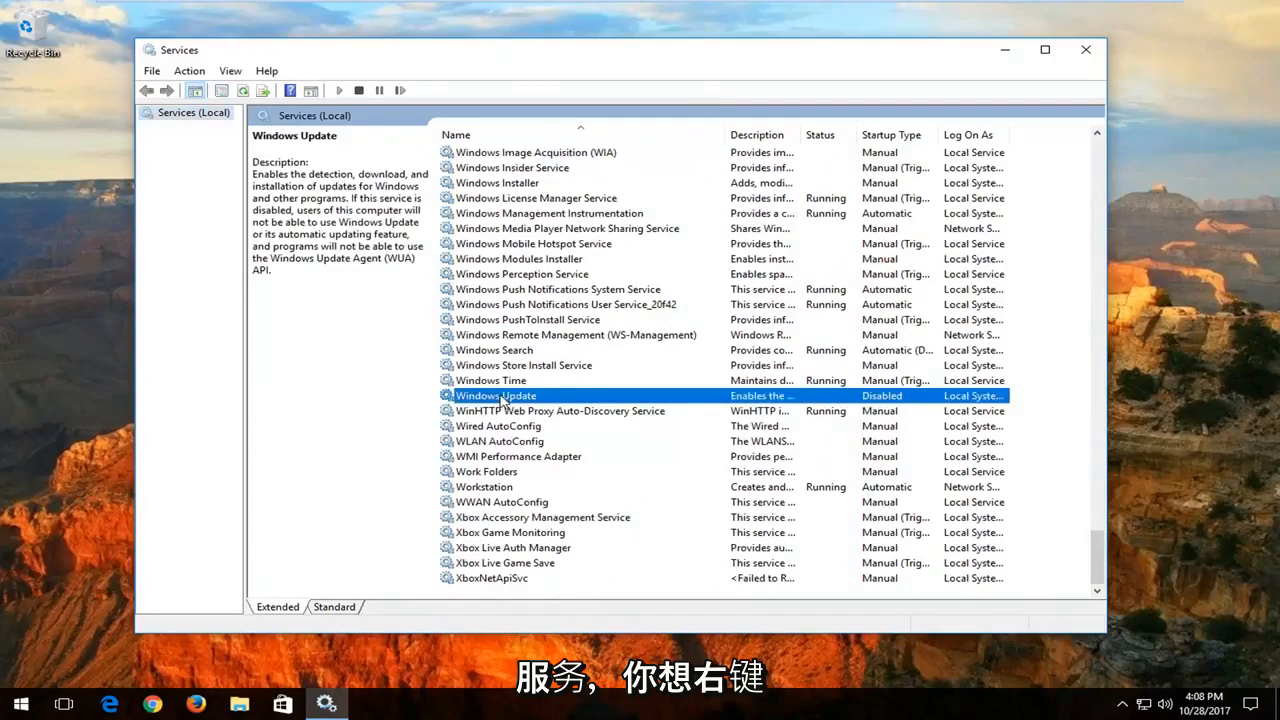
pyautogui.rightClick(496, 396)
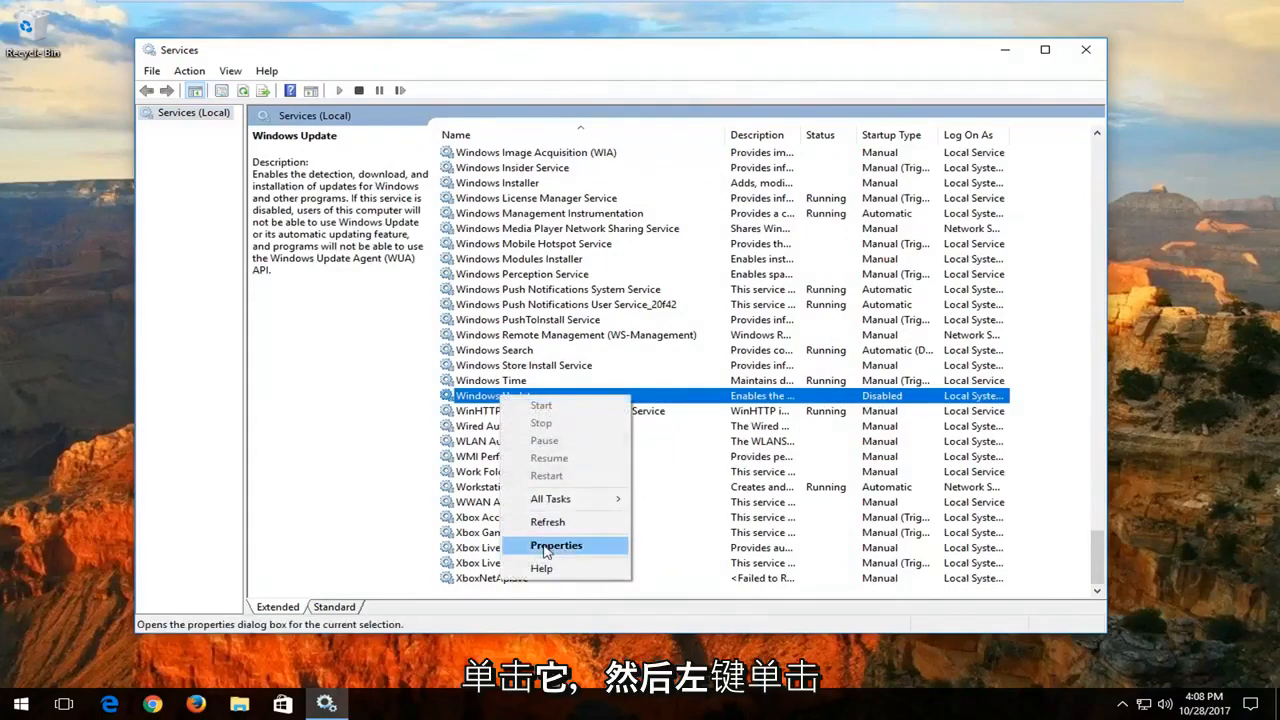
# Set Windows Update's startup type to Manual in its Properties and close Services
pyautogui.click(556, 544)
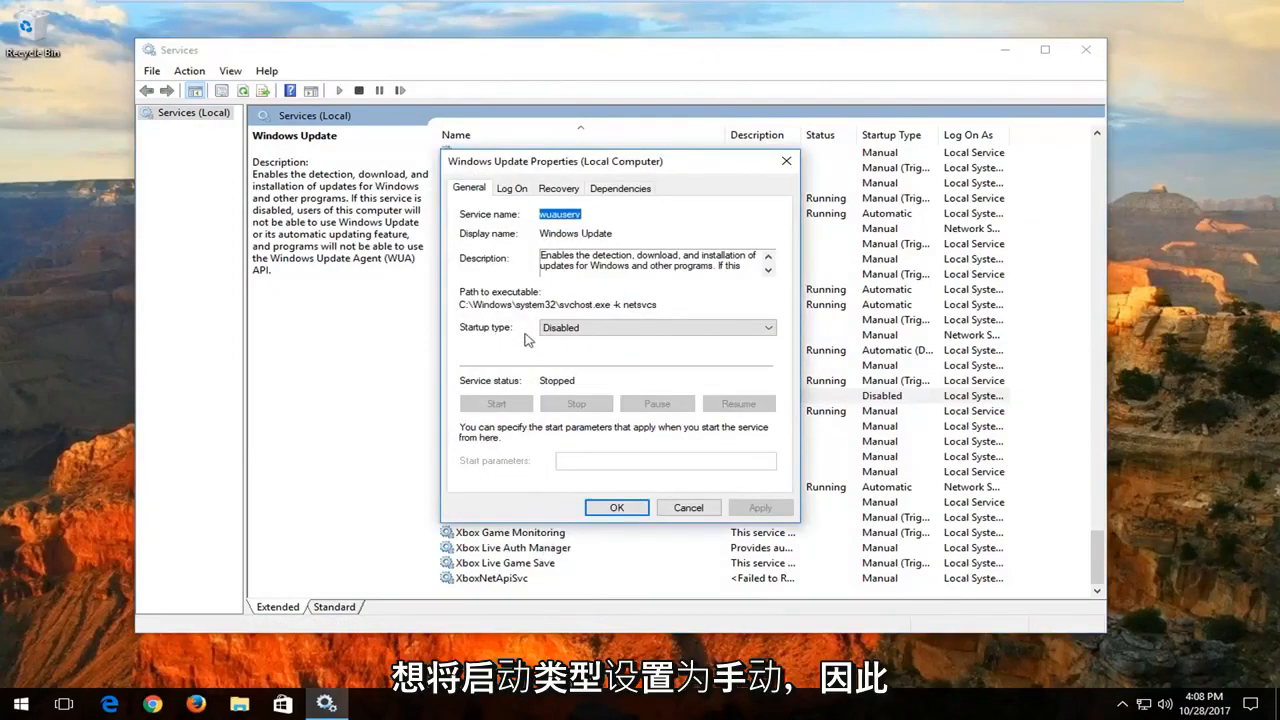
pyautogui.click(656, 328)
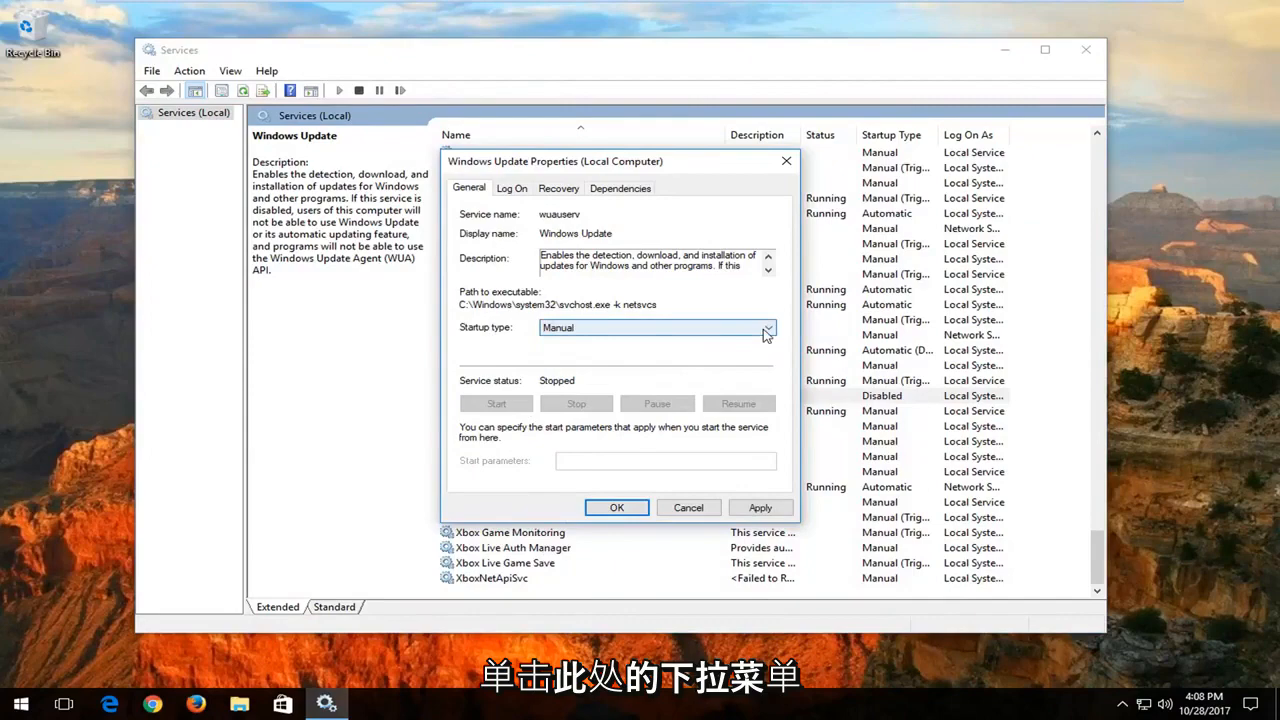
pyautogui.click(768, 328)
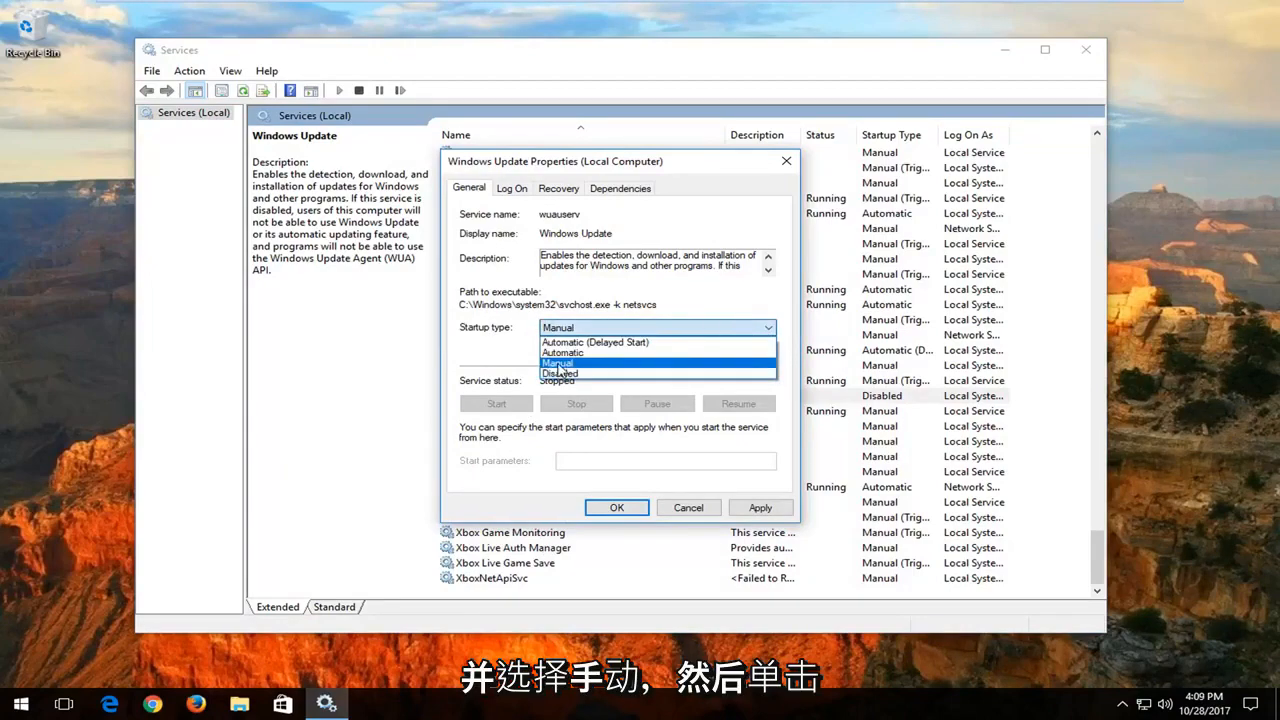
pyautogui.click(616, 508)
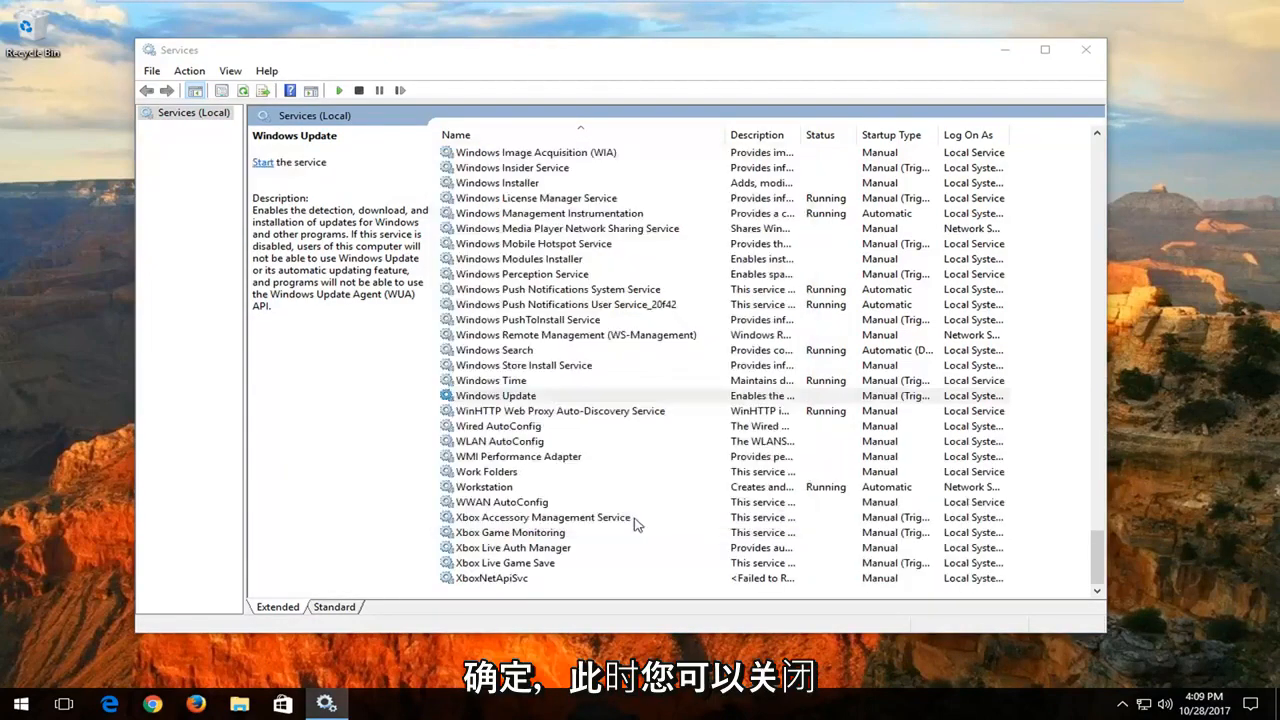
pyautogui.click(496, 396)
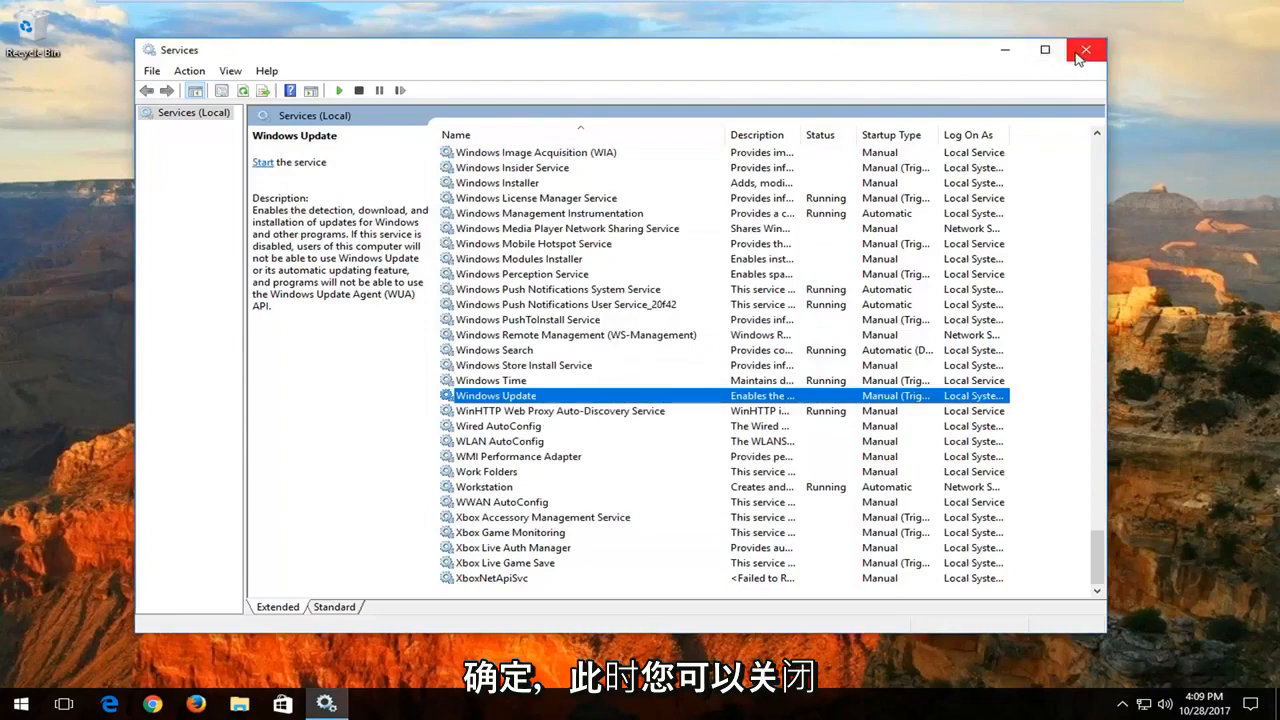
pyautogui.click(1086, 50)
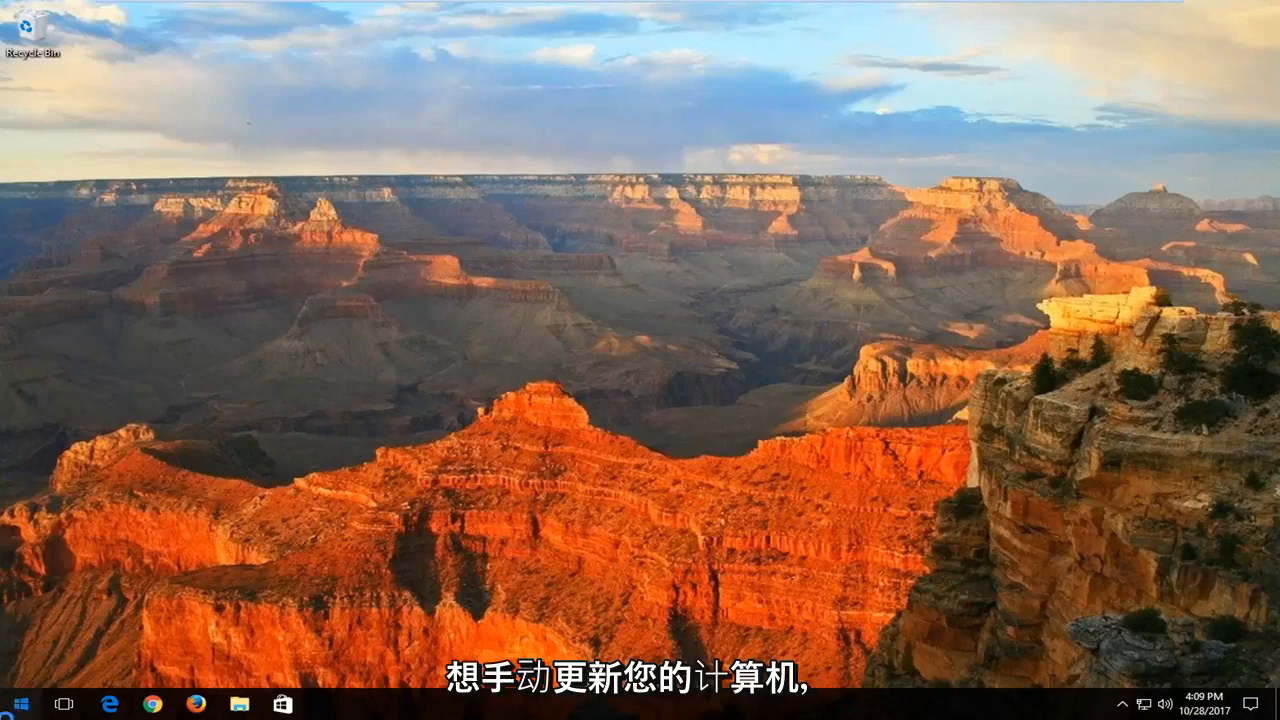
# Search the Start menu for "check for updates" and go to the Windows Update settings page
pyautogui.click(16, 704)
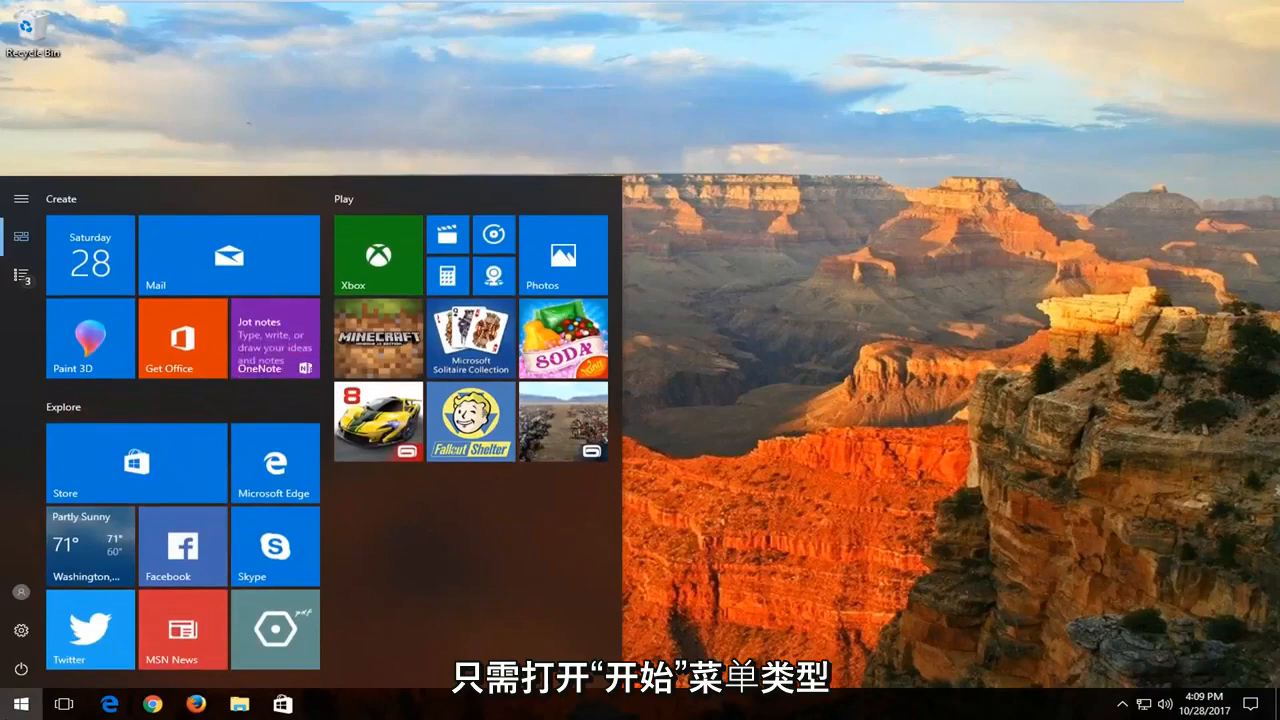
pyautogui.write('check for')
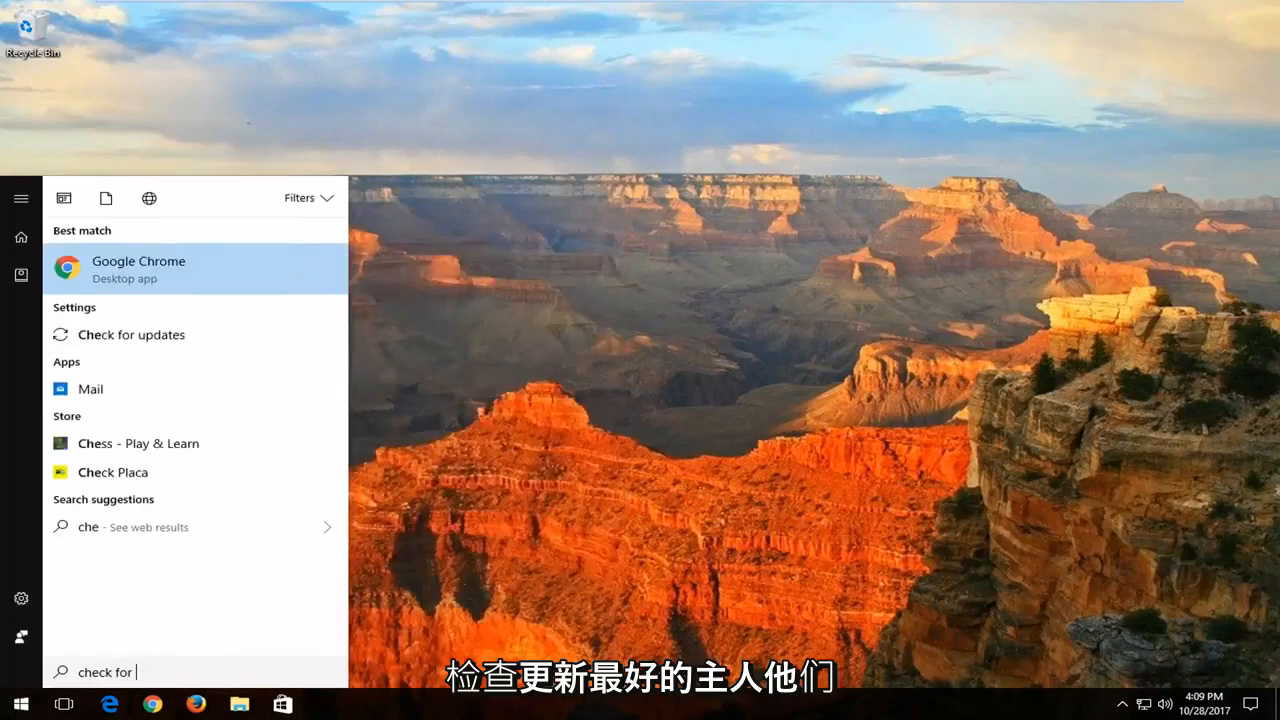
pyautogui.write('updates')
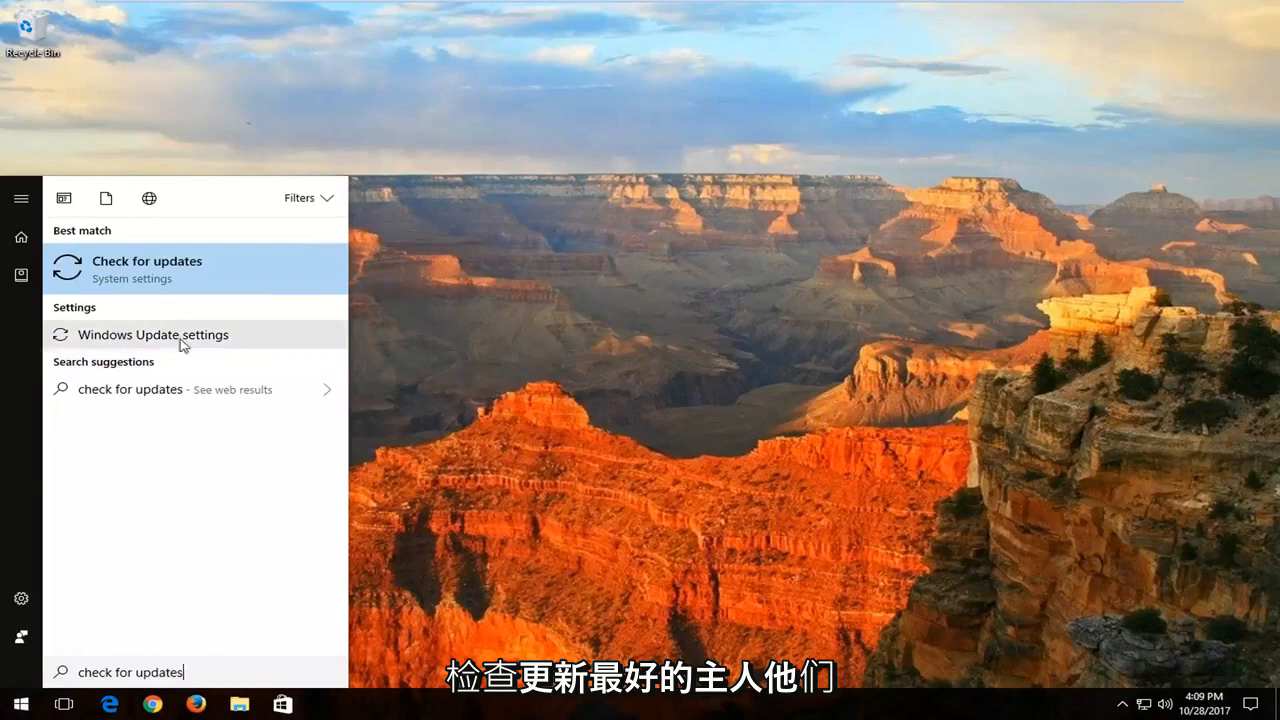
pyautogui.moveTo(146, 268)
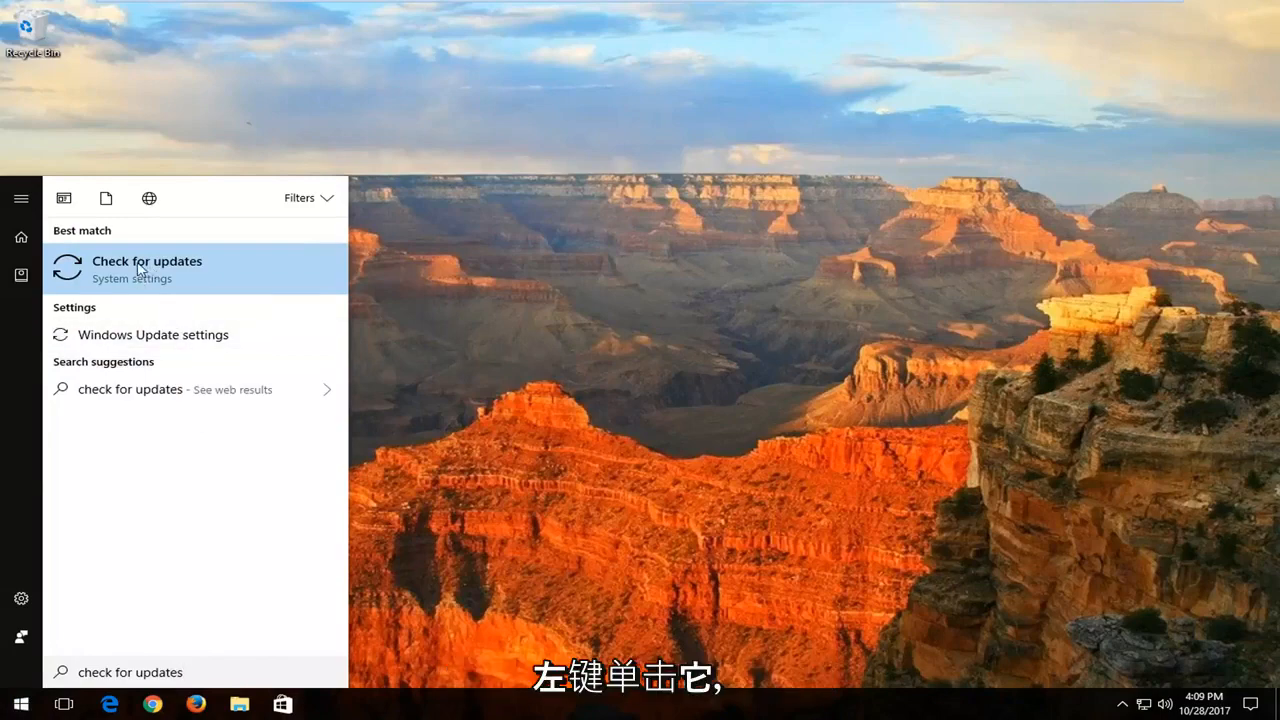
pyautogui.click(148, 260)
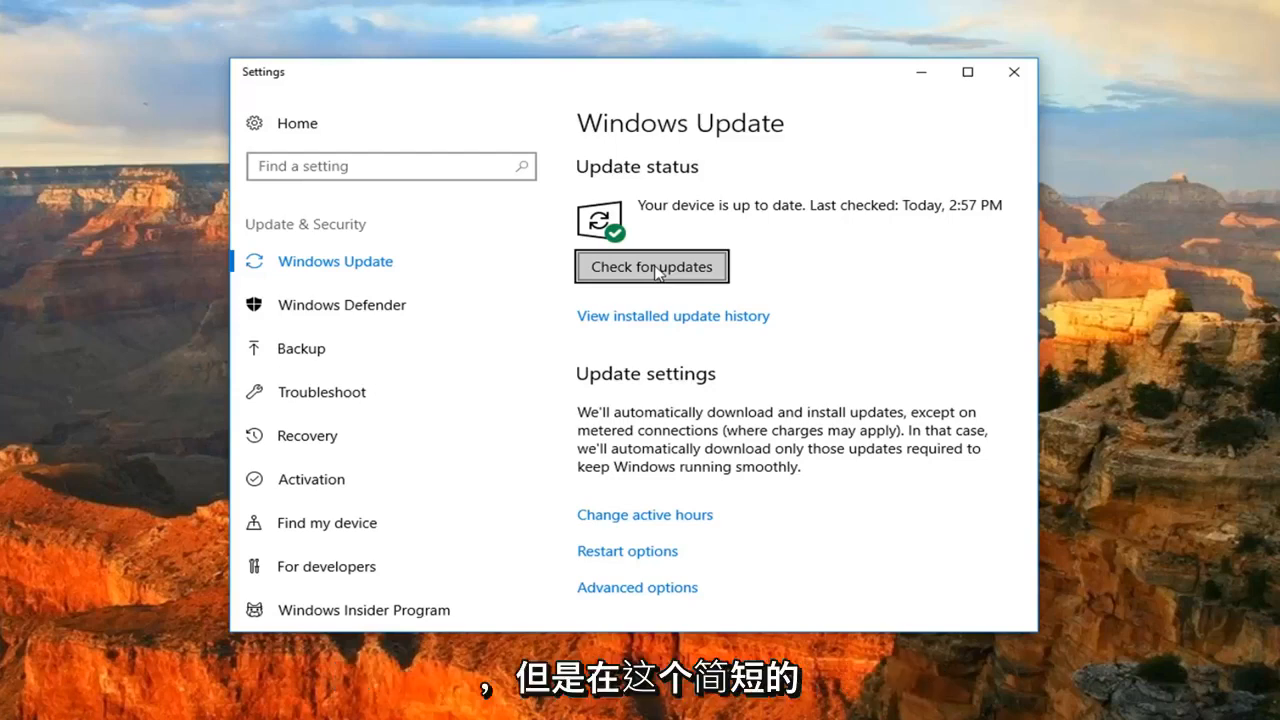
pyautogui.moveTo(840, 198)
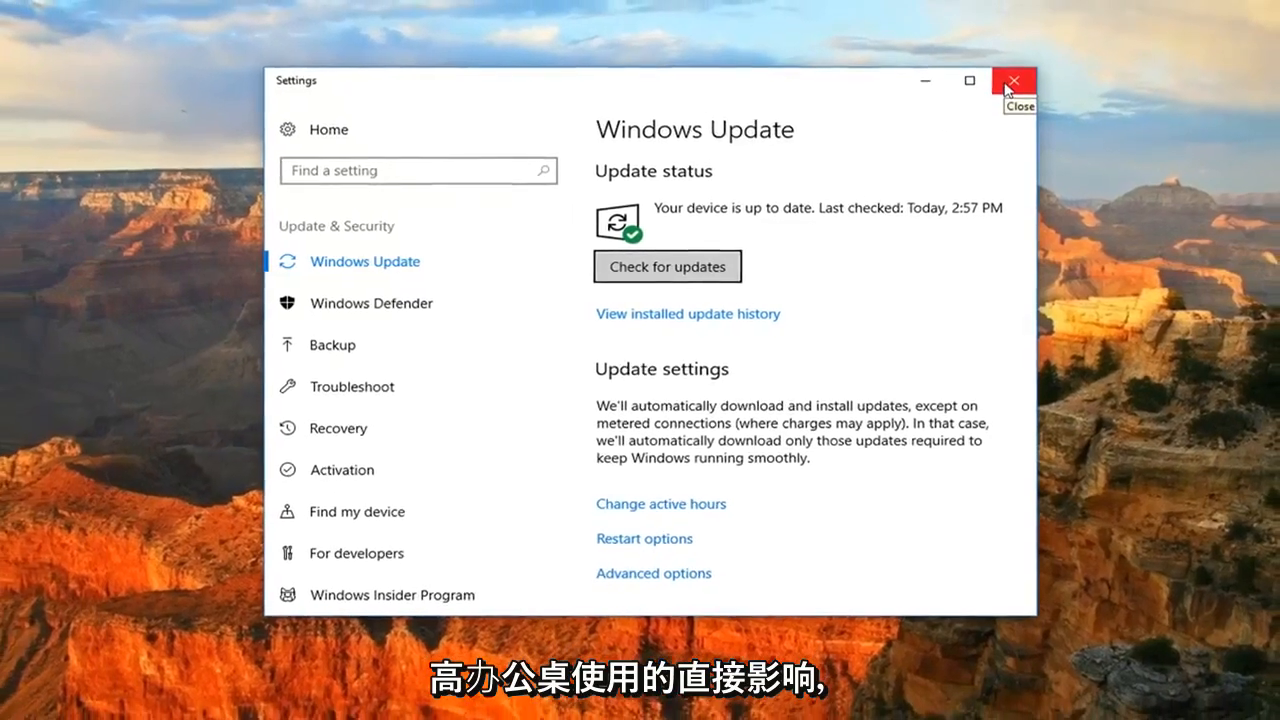
# Confirm the device is up to date on the Windows Update page and close Settings
pyautogui.click(1012, 80)
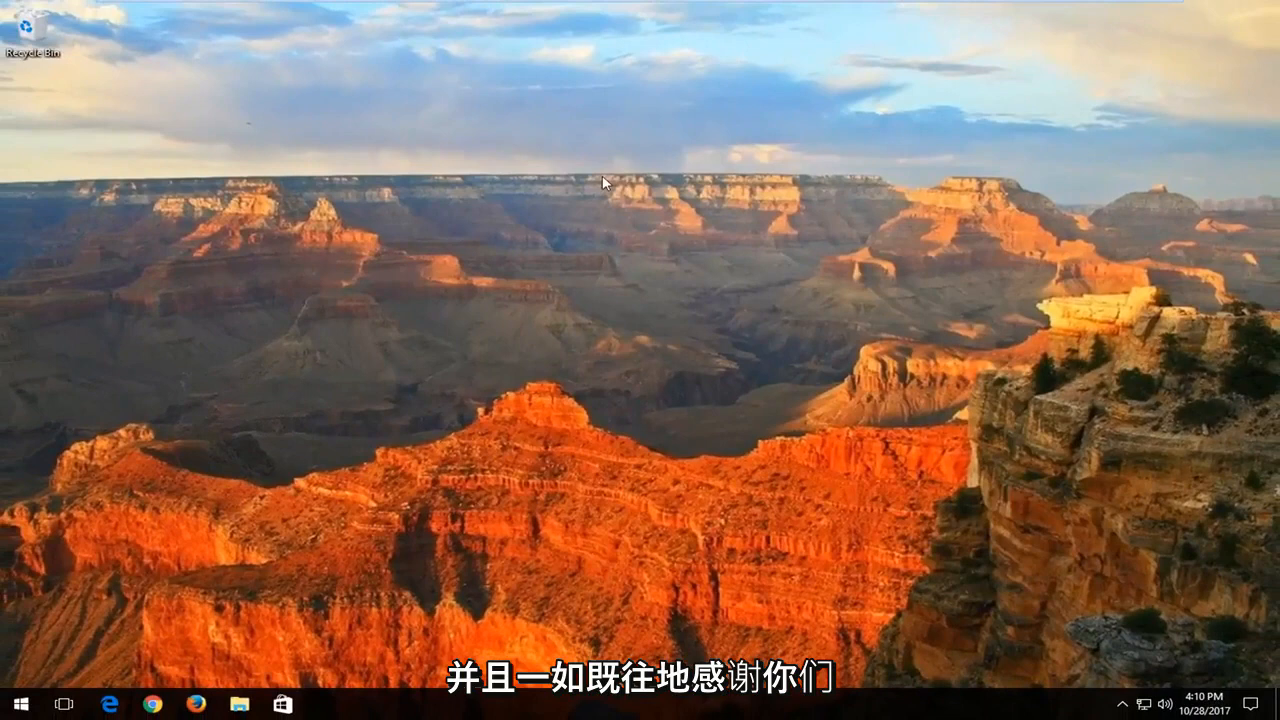